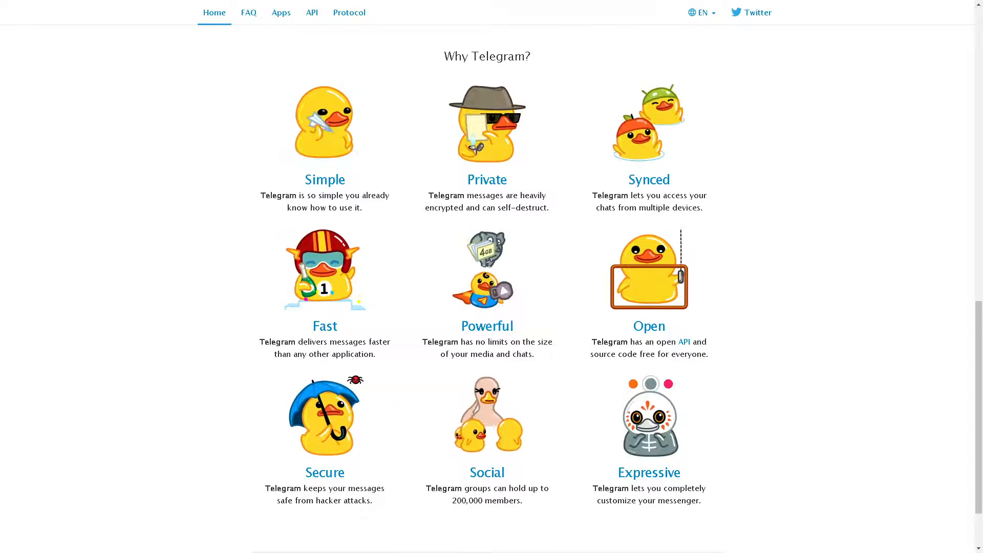
# Scroll the telegram.org home page up to the Android, iPhone/iPad, PC/Linux and macOS downloads
pyautogui.scroll(3)
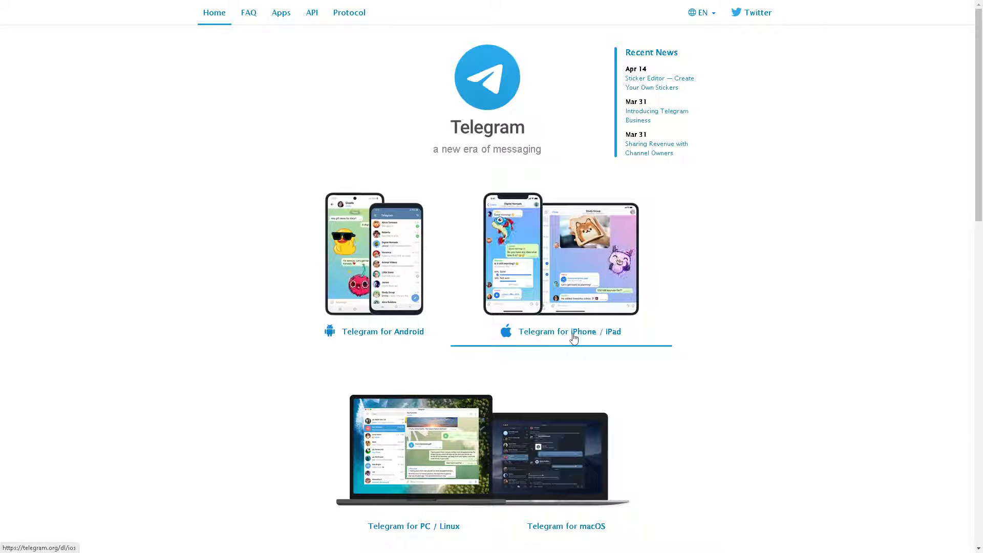
pyautogui.moveTo(397, 423)
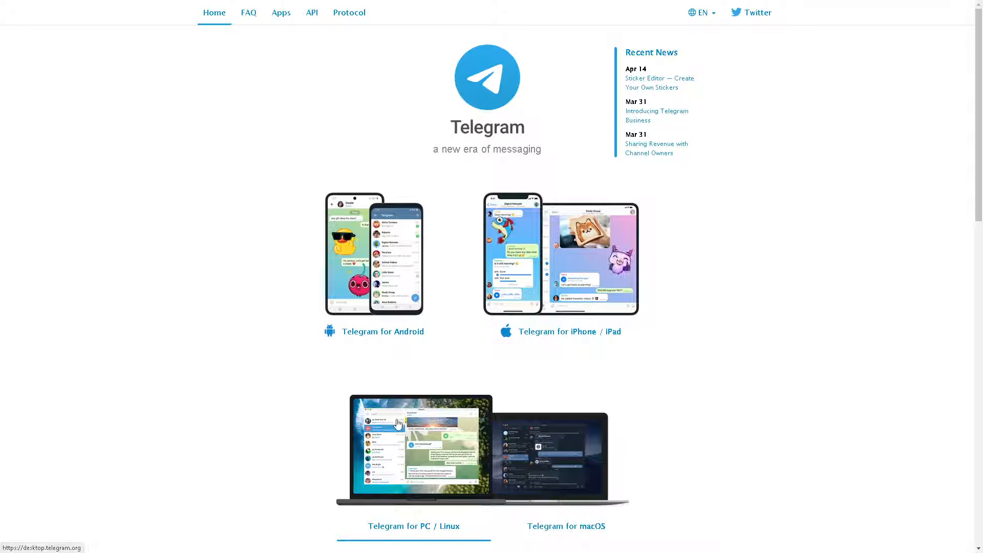
pyautogui.moveTo(418, 533)
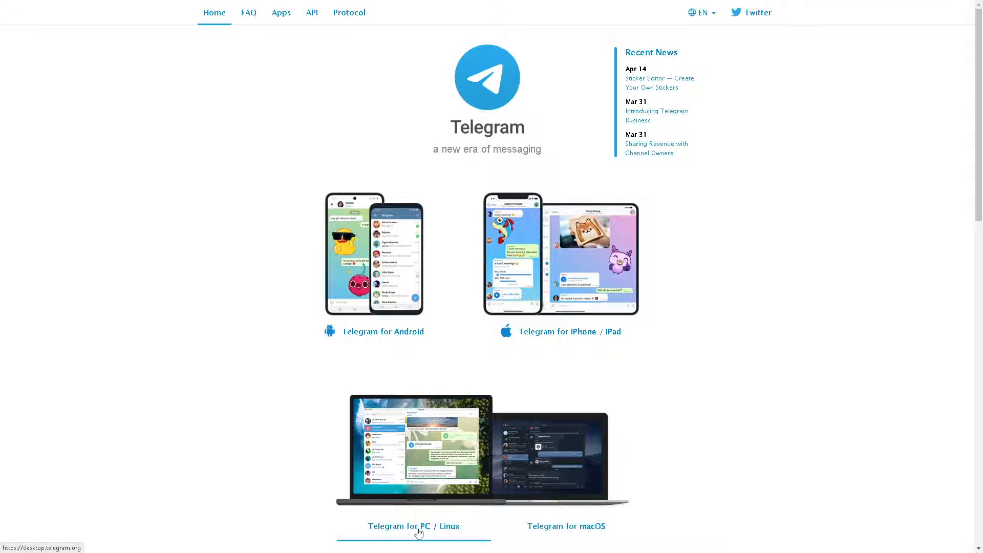
pyautogui.moveTo(564, 526)
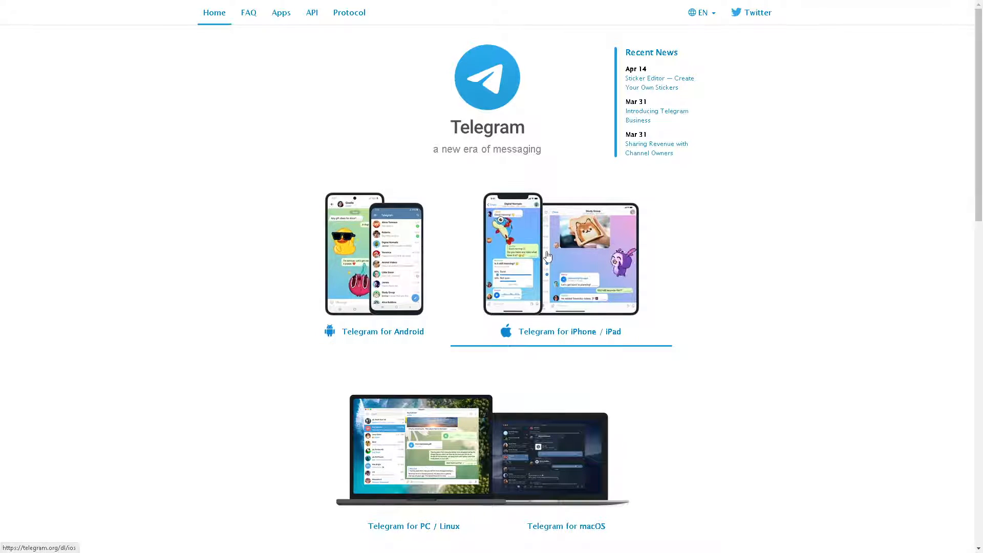
pyautogui.moveTo(434, 468)
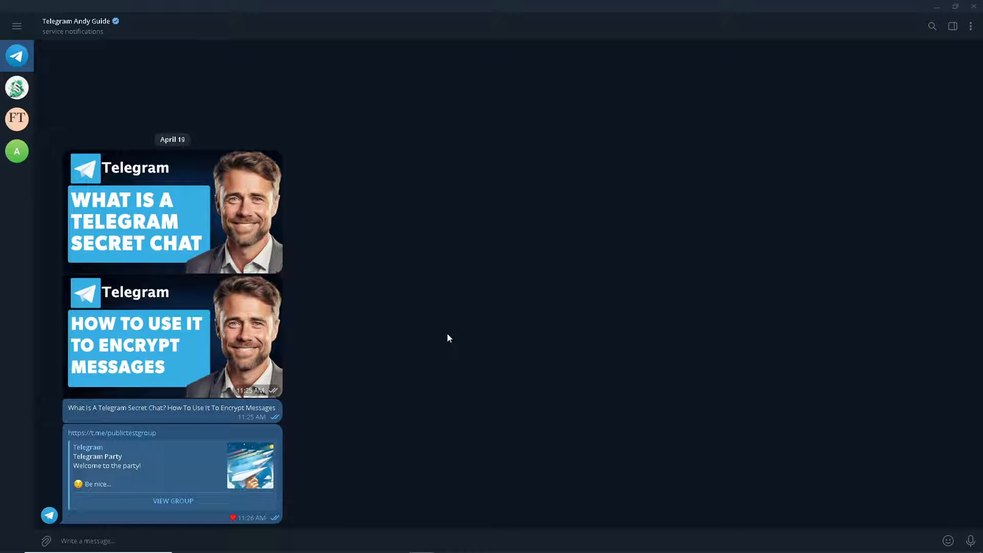
pyautogui.moveTo(423, 334)
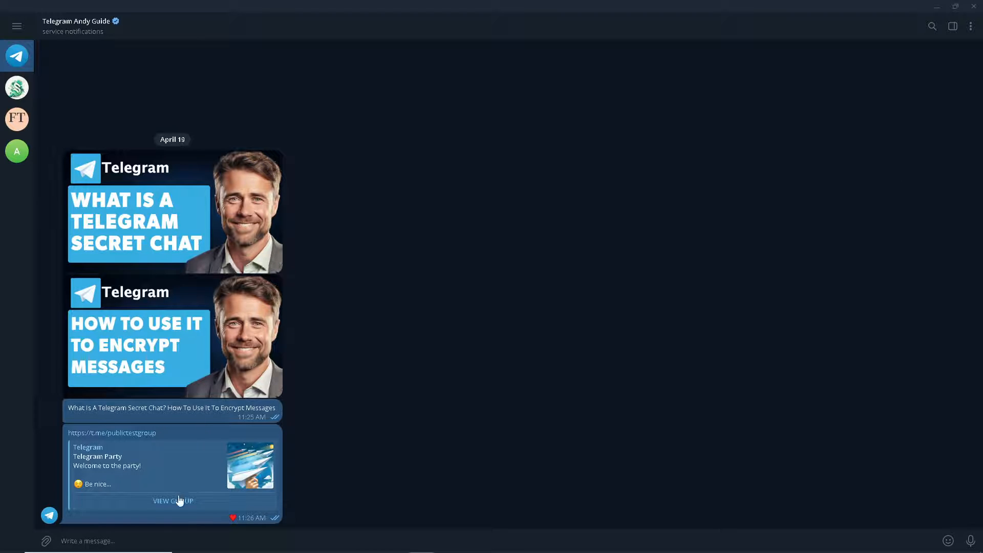
# Open the Telegram Party group from its link preview and hide the pinned welcome message
pyautogui.click(172, 500)
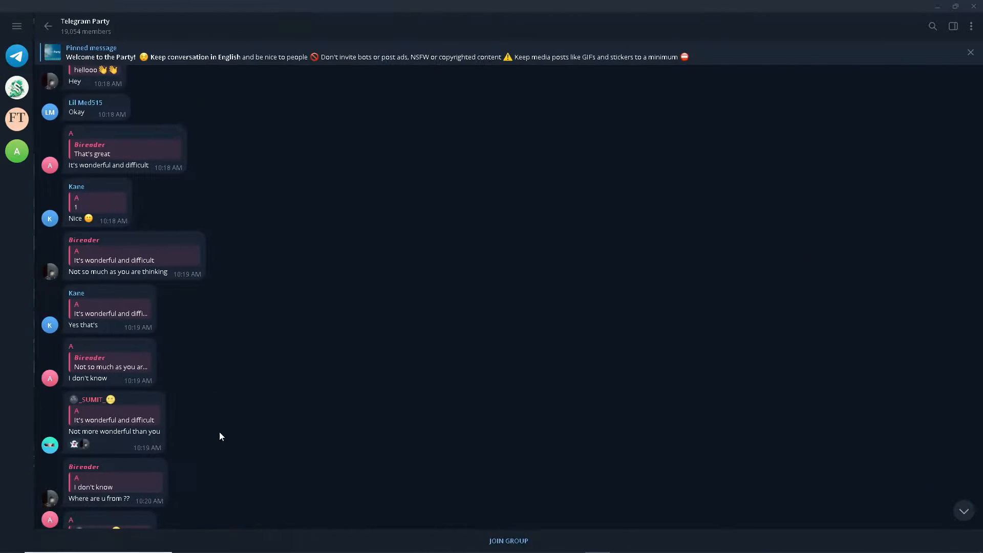
pyautogui.click(970, 52)
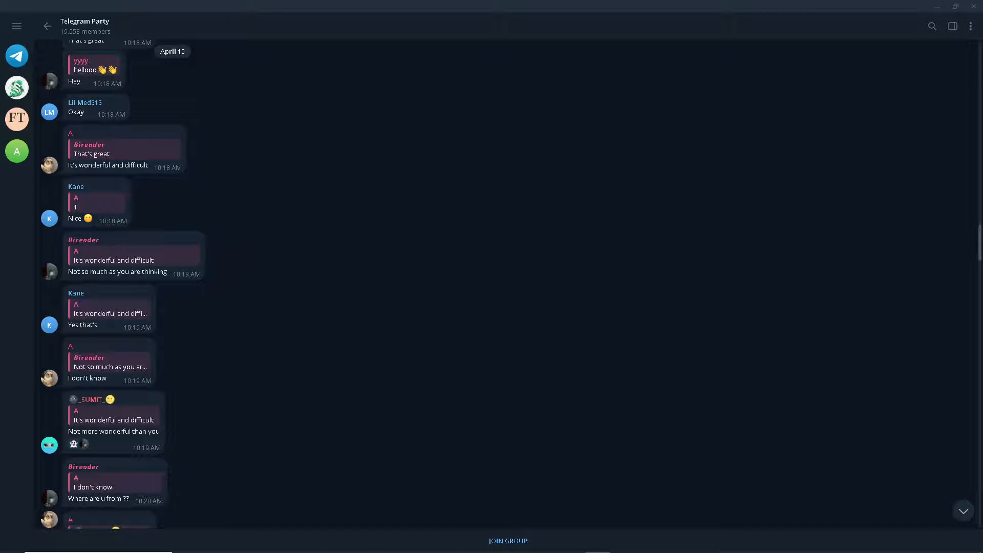
pyautogui.moveTo(399, 242)
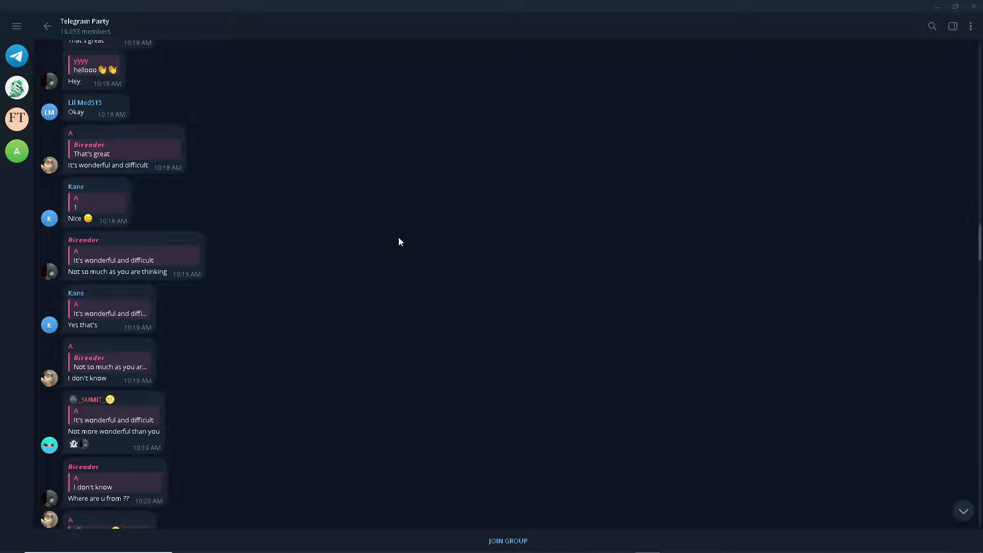
pyautogui.moveTo(182, 195)
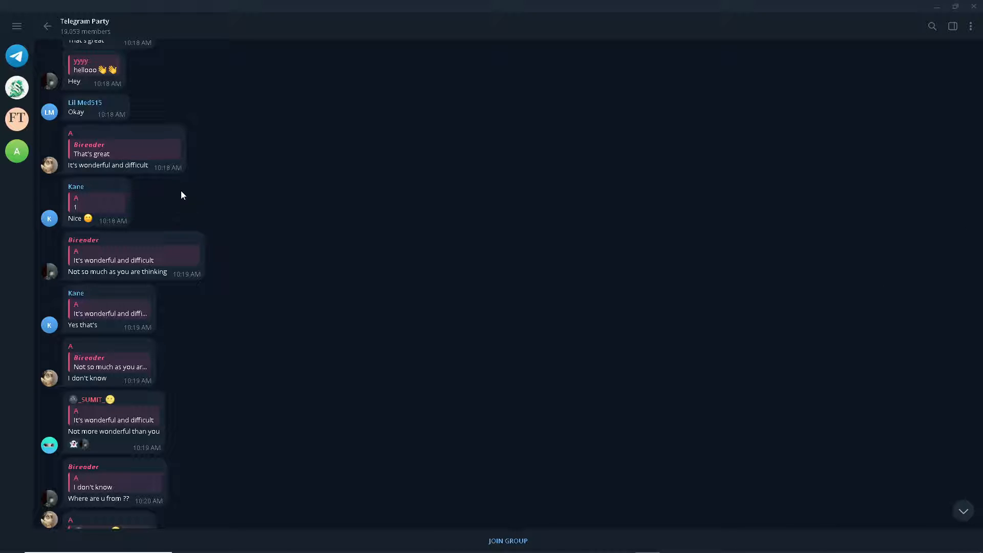
pyautogui.moveTo(62, 133)
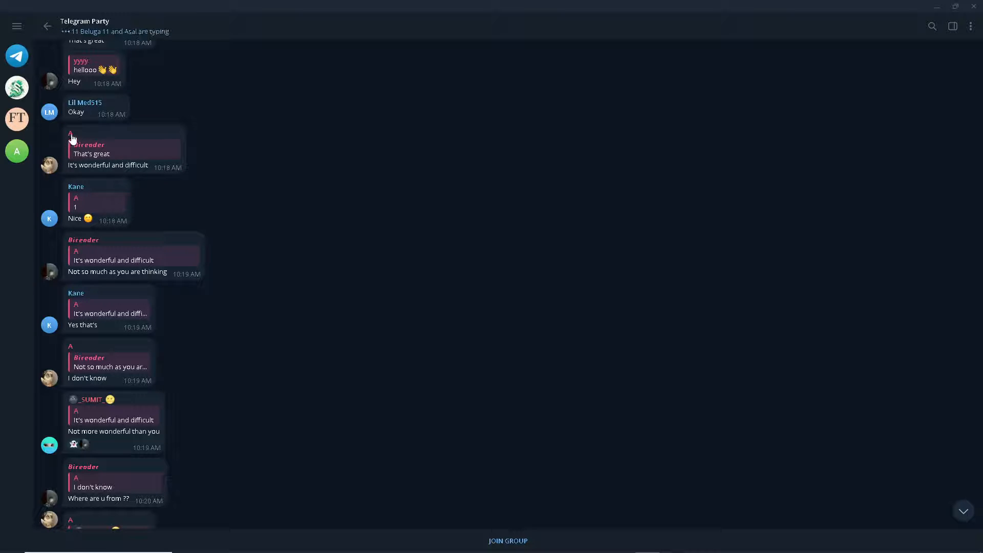
pyautogui.click(49, 165)
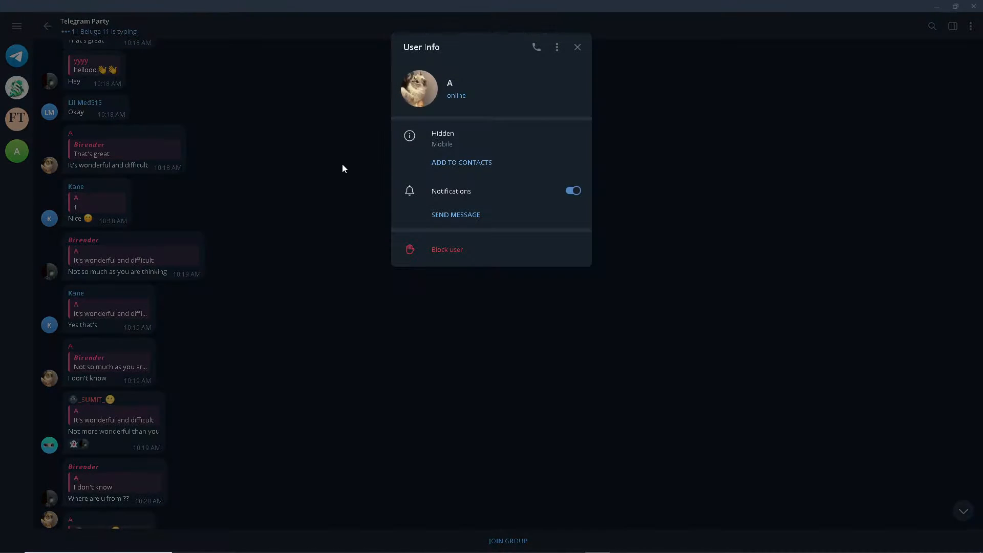
pyautogui.moveTo(488, 143)
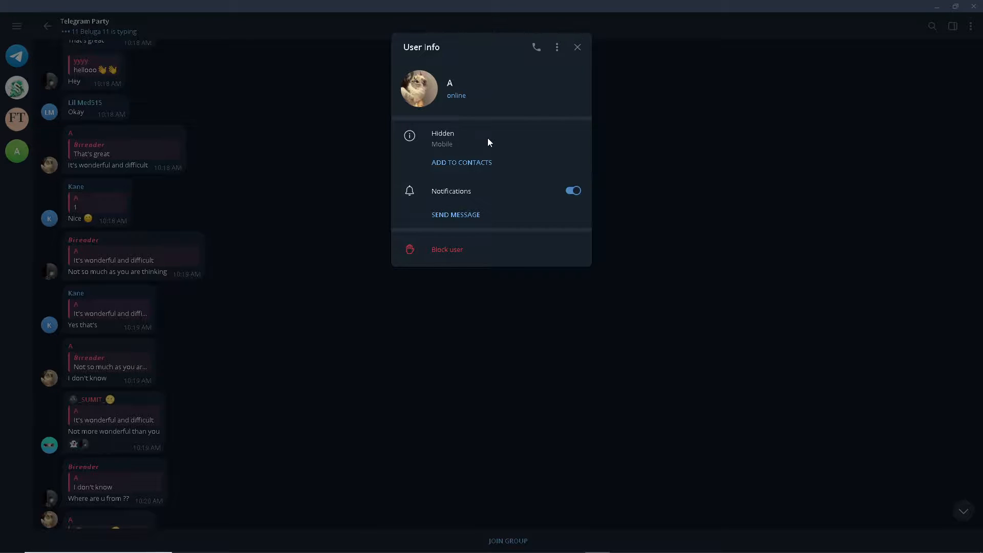
pyautogui.moveTo(522, 91)
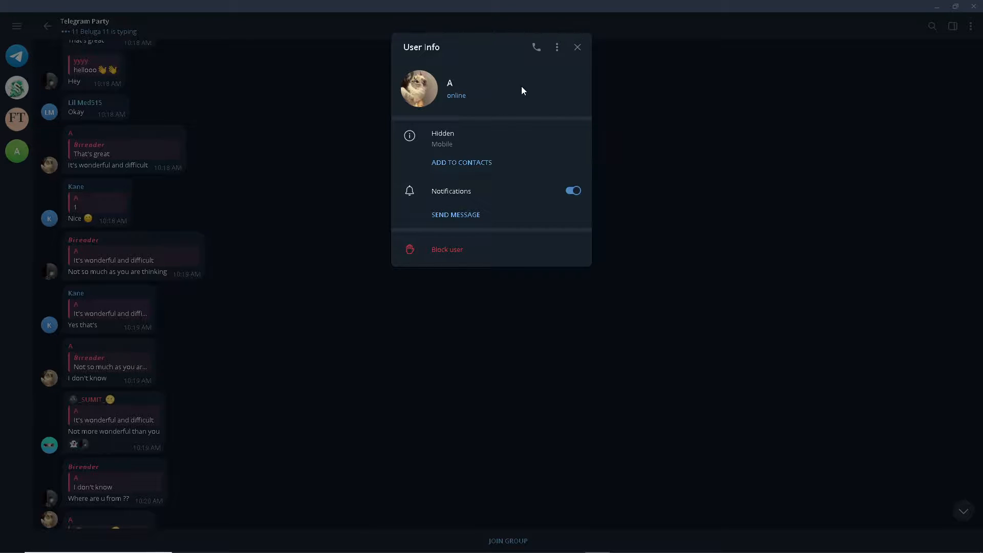
pyautogui.click(555, 47)
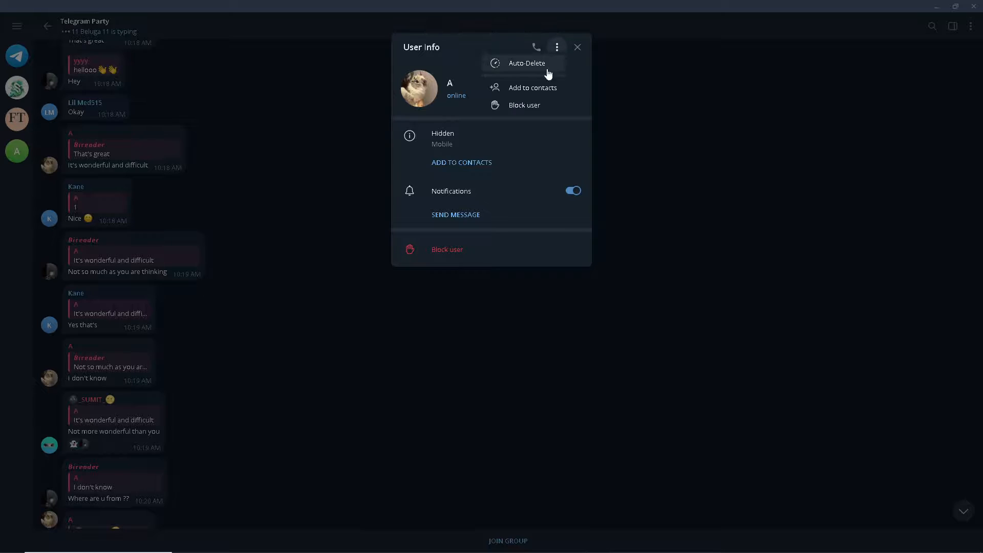
pyautogui.click(557, 47)
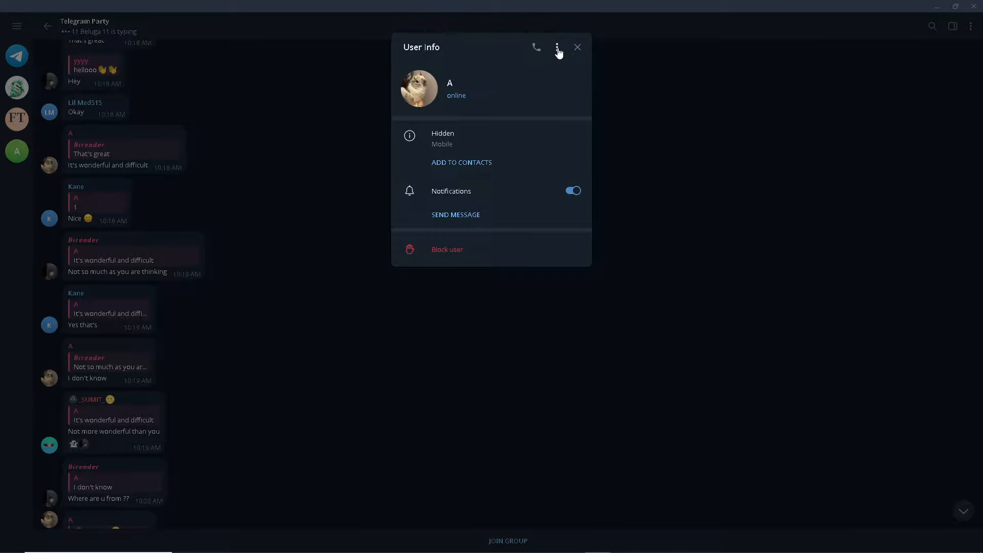
pyautogui.click(556, 47)
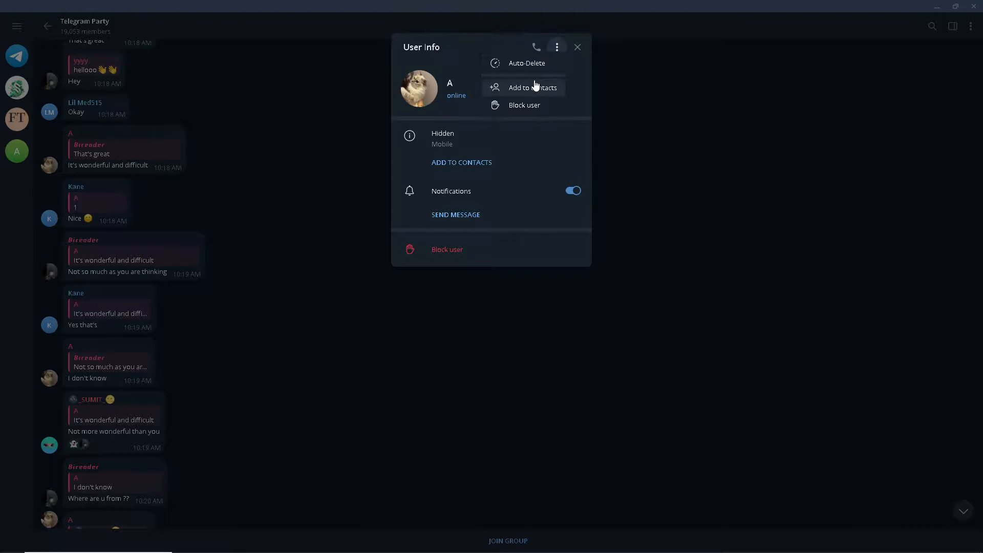
pyautogui.moveTo(598, 101)
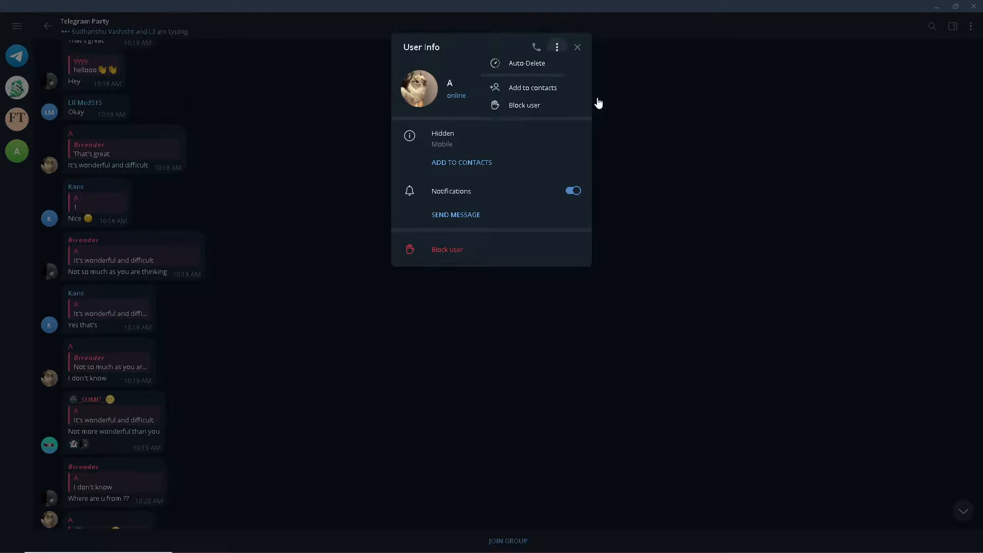
pyautogui.click(556, 47)
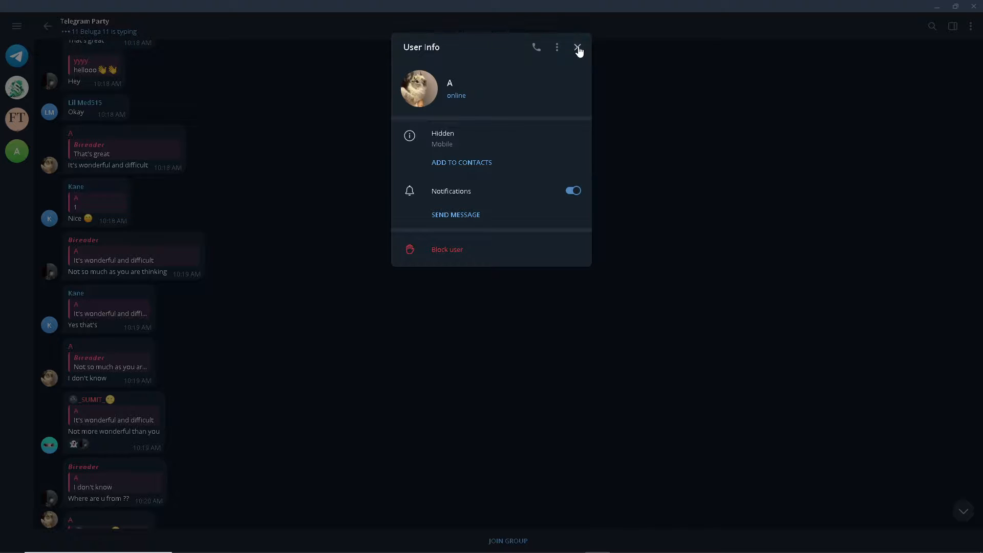
pyautogui.click(577, 47)
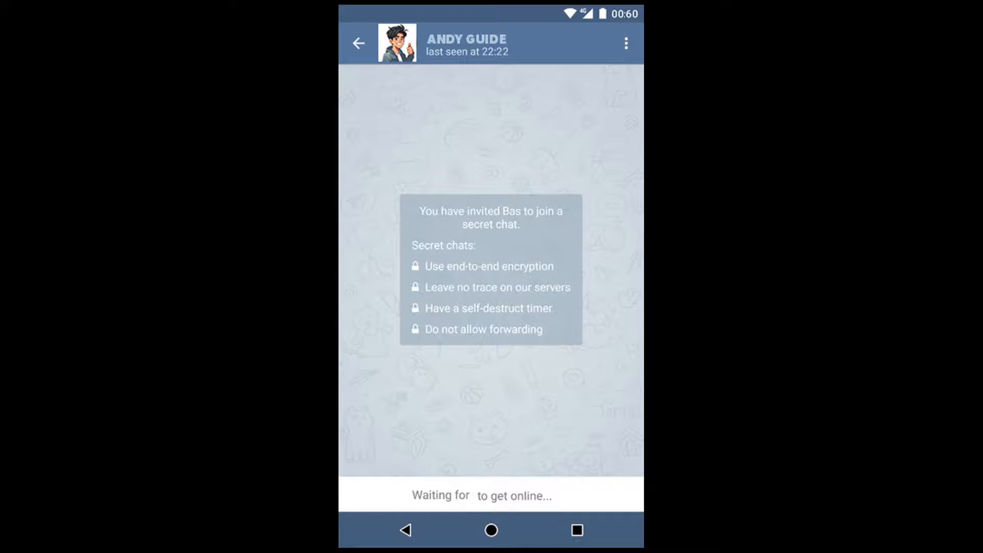
pyautogui.moveTo(734, 313)
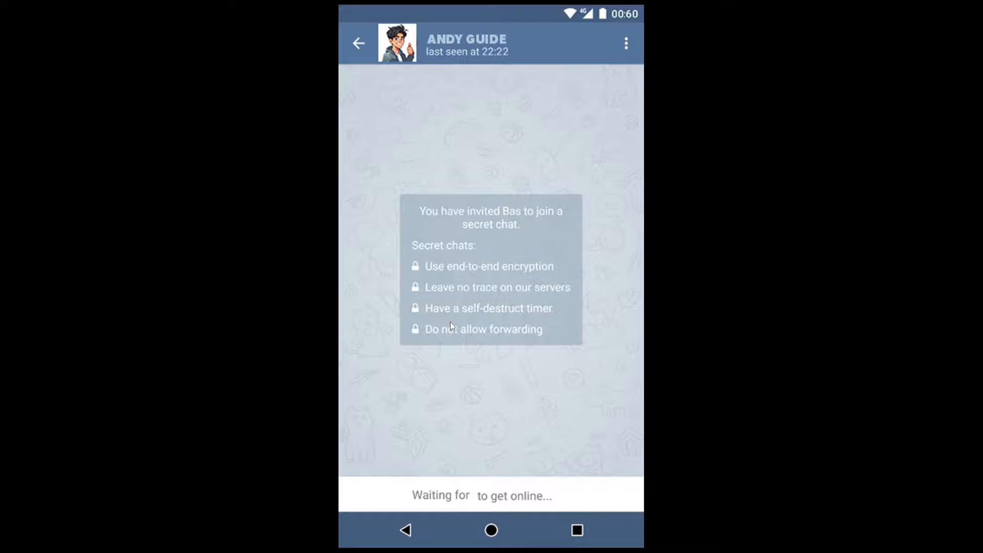
pyautogui.moveTo(343, 319)
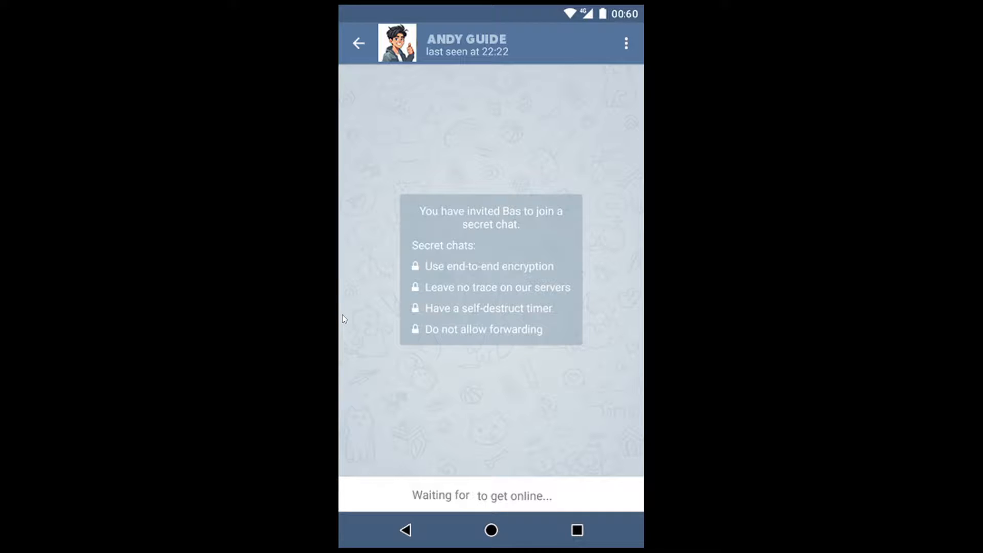